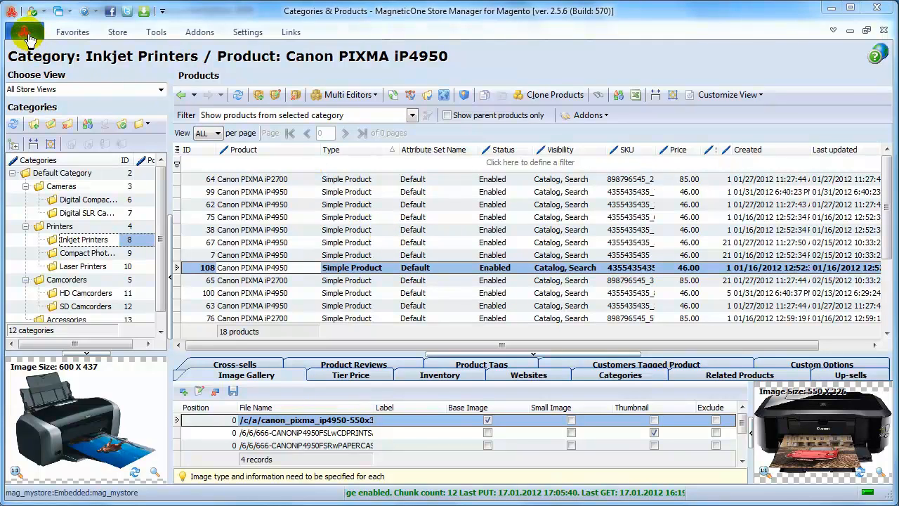
Open Preferences from the main program menu to view the add-ons list.
{"action": "left_click", "coordinate": [25, 31]}
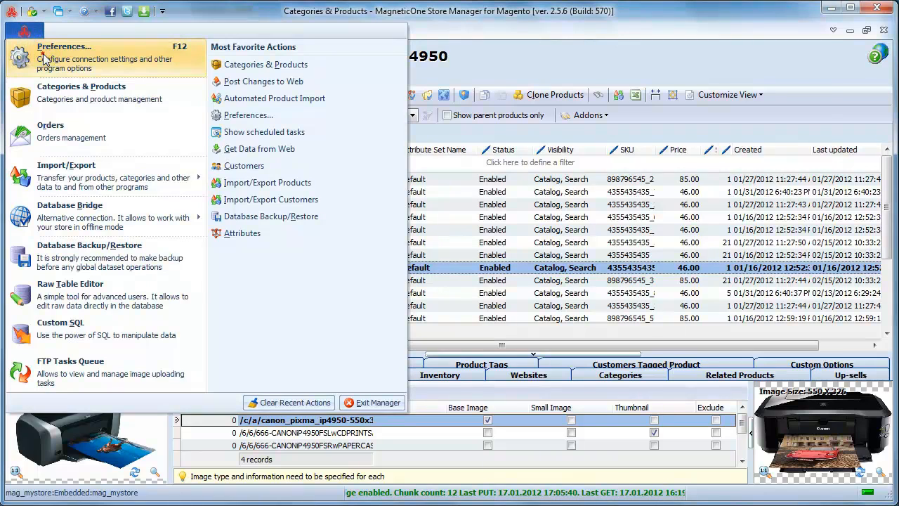
{"action": "left_click", "coordinate": [63, 45]}
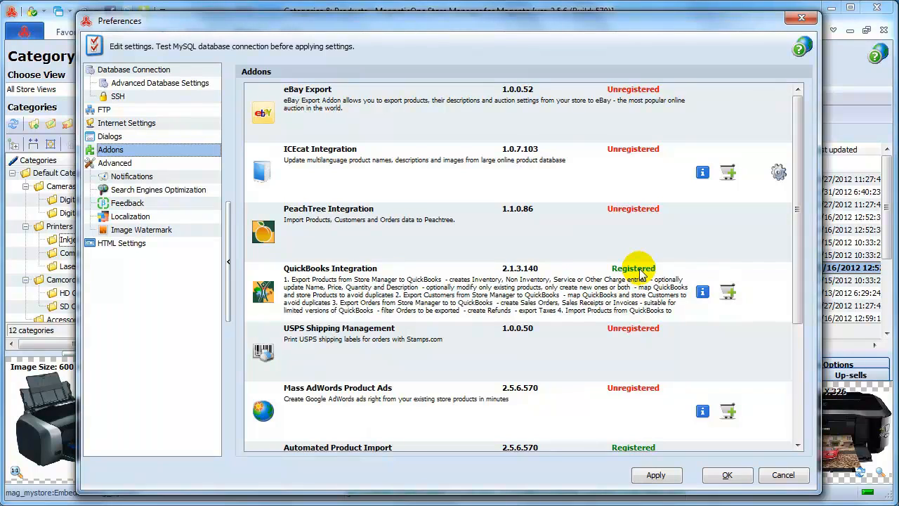
{"action": "mouse_move", "coordinate": [673, 106]}
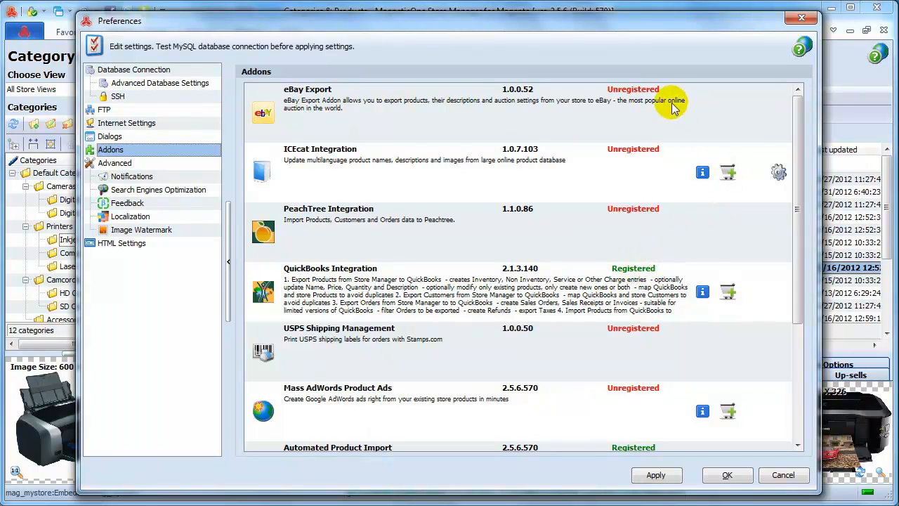
{"action": "mouse_move", "coordinate": [625, 96]}
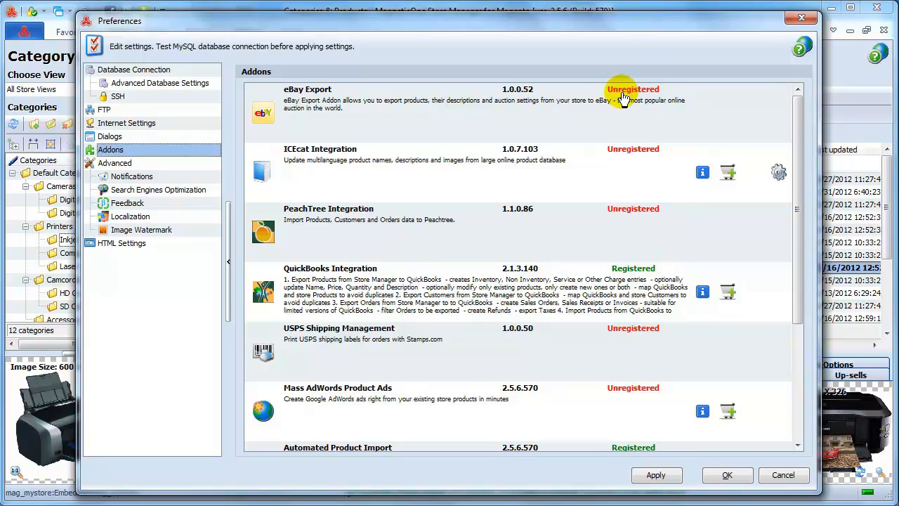
{"action": "mouse_move", "coordinate": [624, 96]}
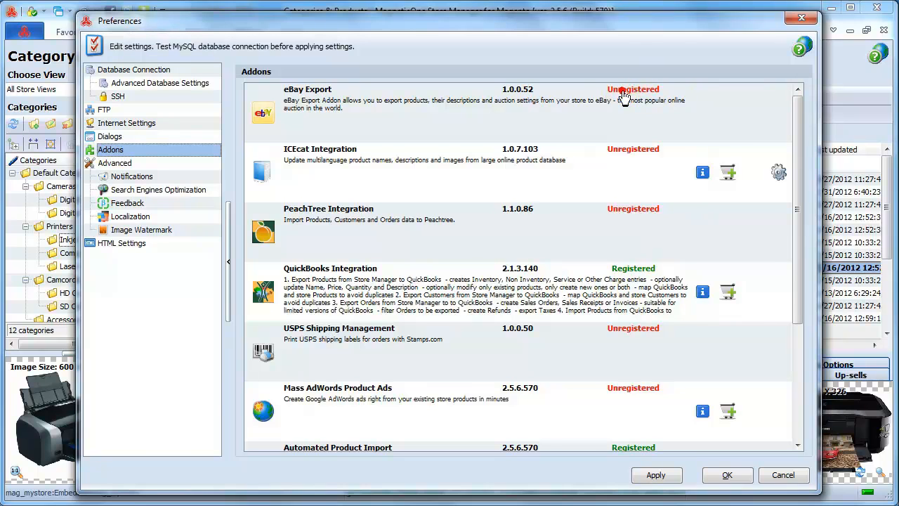
Start registering the eBay Export add-on from its Unregistered link.
{"action": "left_click", "coordinate": [632, 90]}
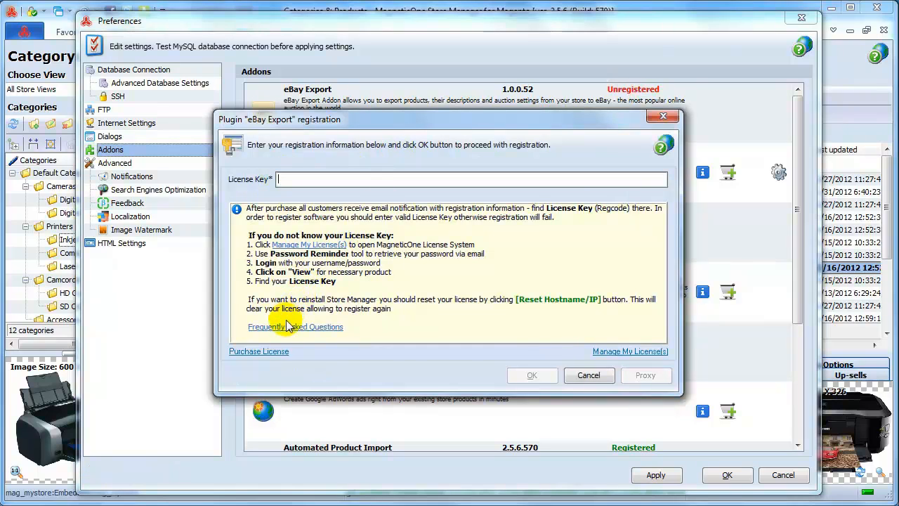
{"action": "mouse_move", "coordinate": [259, 351]}
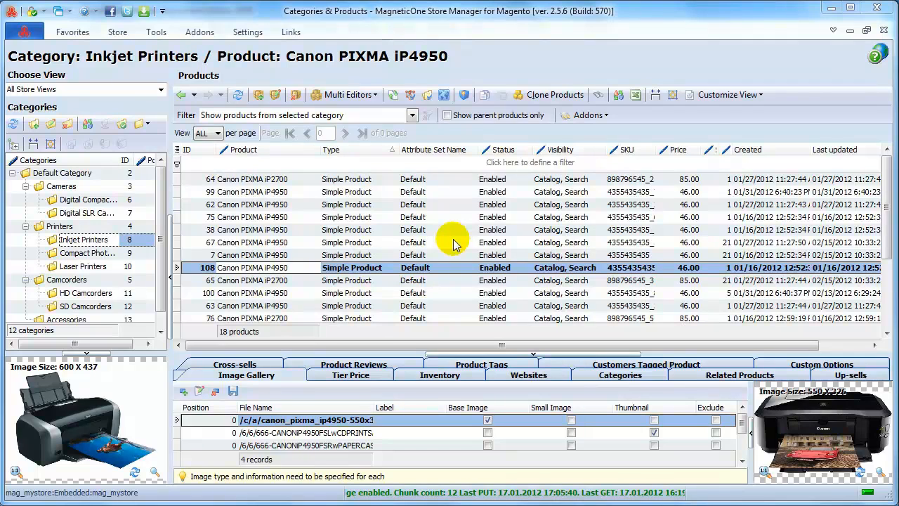
Launch the QuickBooks Integration wizard from the Addons list.
{"action": "left_click", "coordinate": [200, 31]}
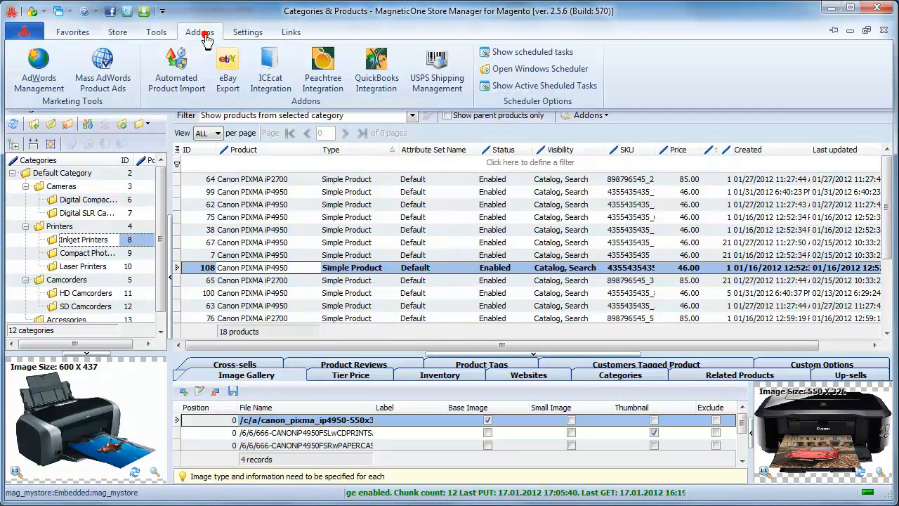
{"action": "left_click", "coordinate": [200, 31]}
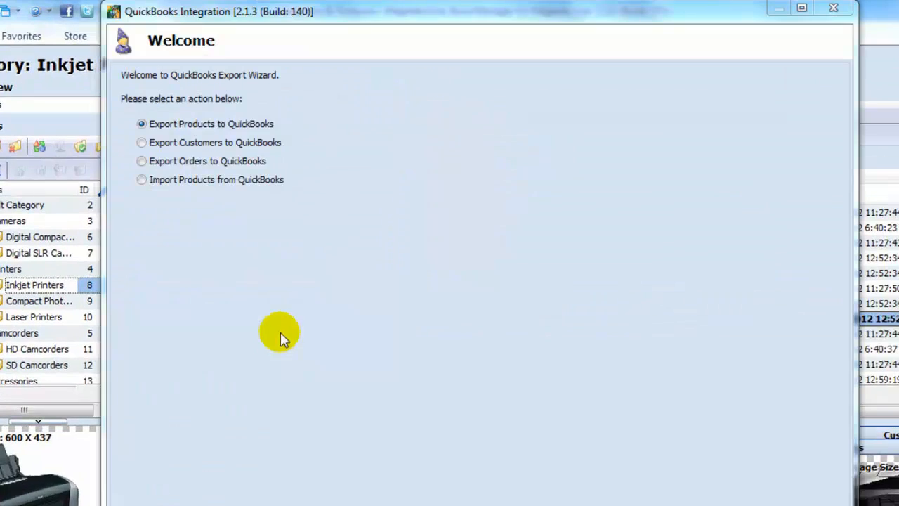
{"action": "mouse_move", "coordinate": [134, 87]}
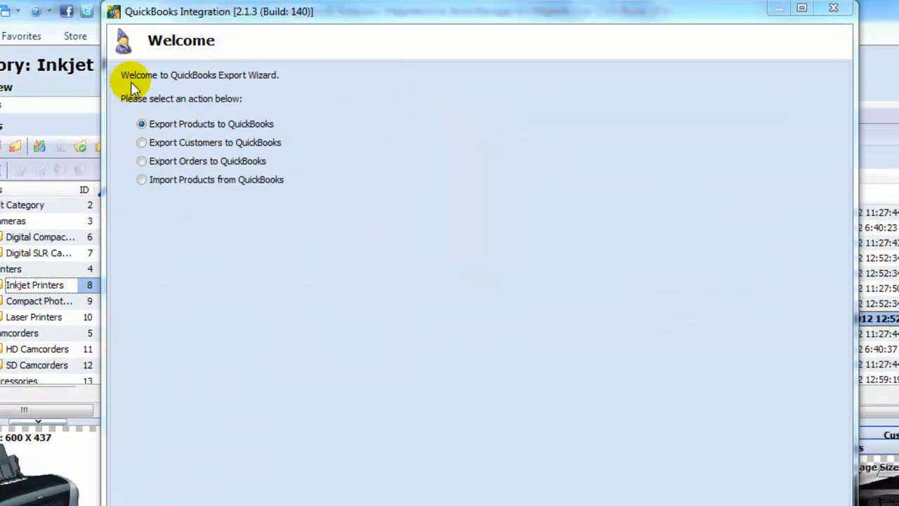
{"action": "mouse_move", "coordinate": [284, 87]}
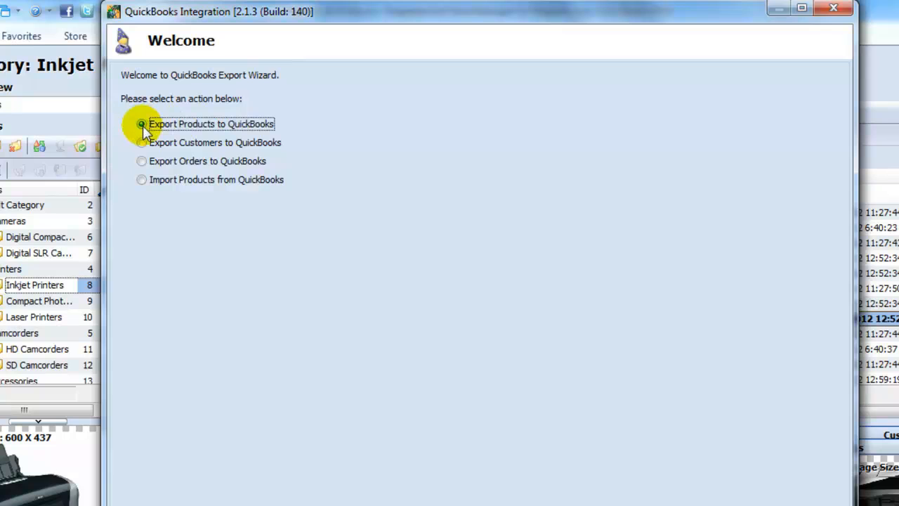
Try each wizard action, then choose Export Products to QuickBooks.
{"action": "left_click", "coordinate": [141, 142]}
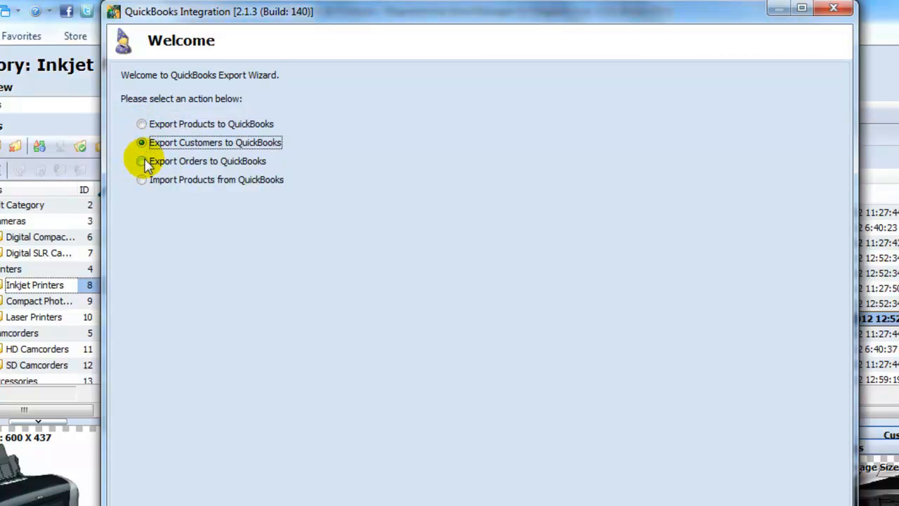
{"action": "left_click", "coordinate": [141, 160]}
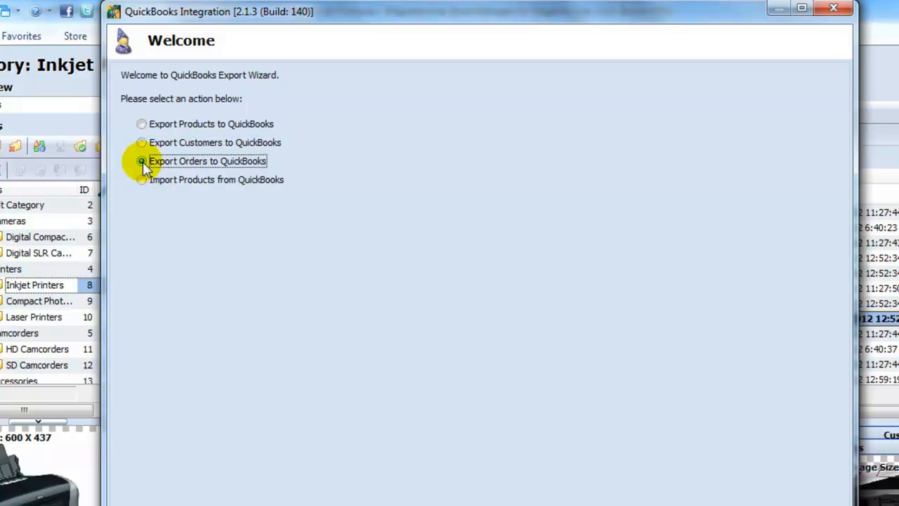
{"action": "mouse_move", "coordinate": [142, 181]}
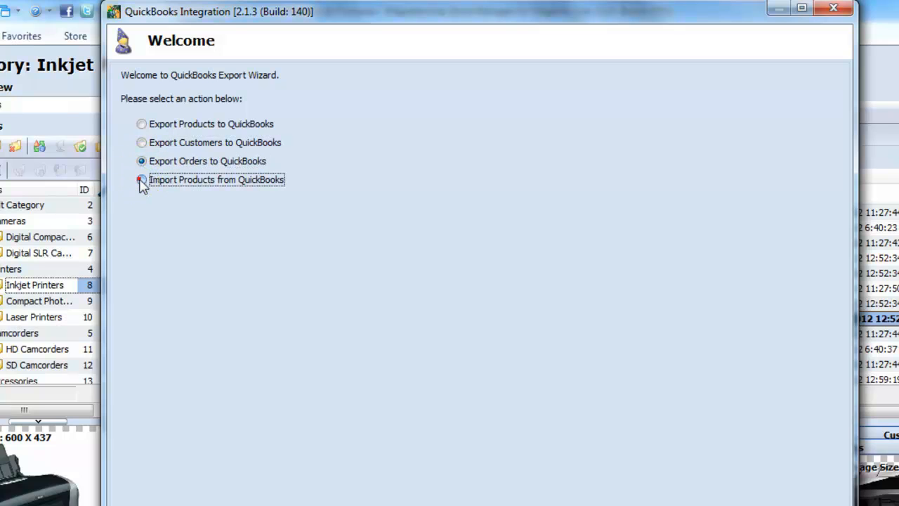
{"action": "left_click", "coordinate": [140, 180]}
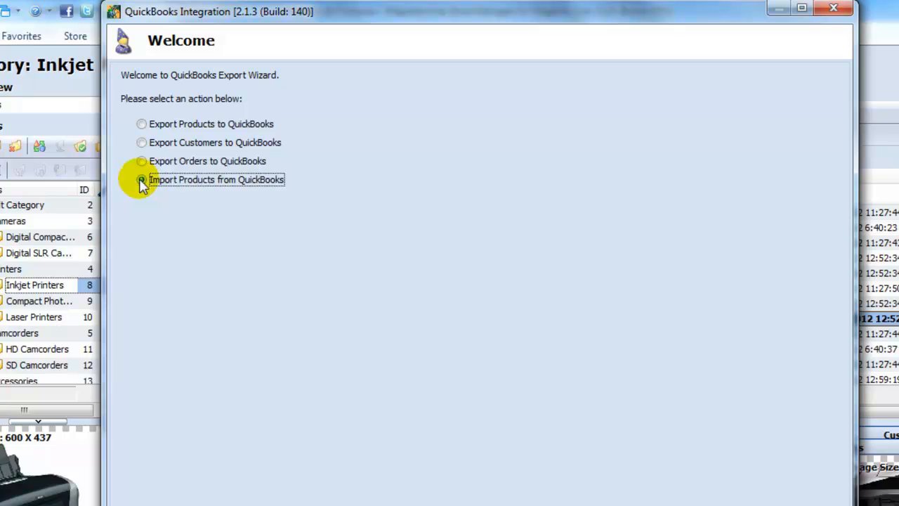
{"action": "left_click", "coordinate": [141, 180]}
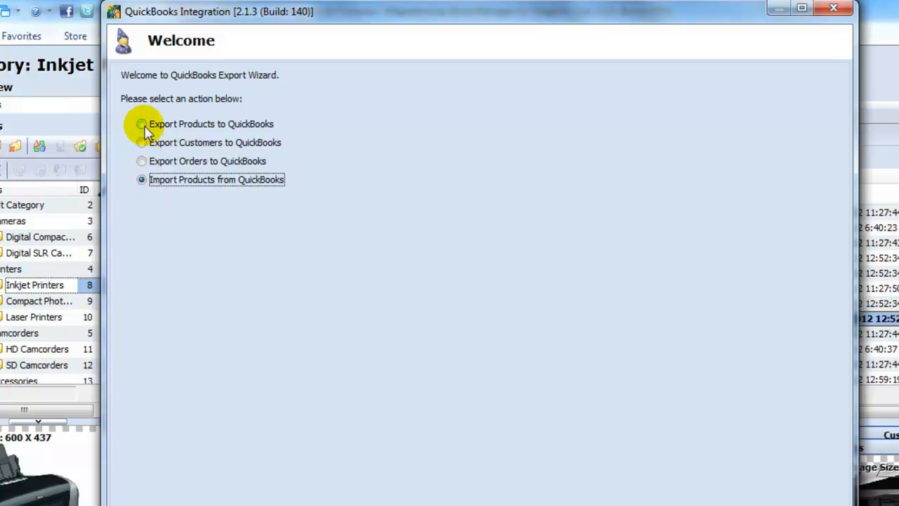
{"action": "left_click", "coordinate": [140, 124]}
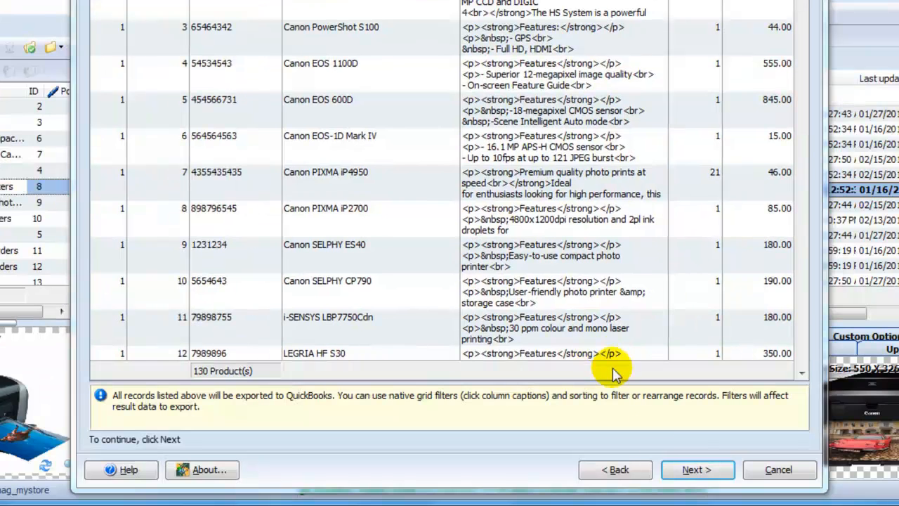
On the Import/Export Options page, choose connecting to the QuickBooks already running.
{"action": "left_click", "coordinate": [697, 470]}
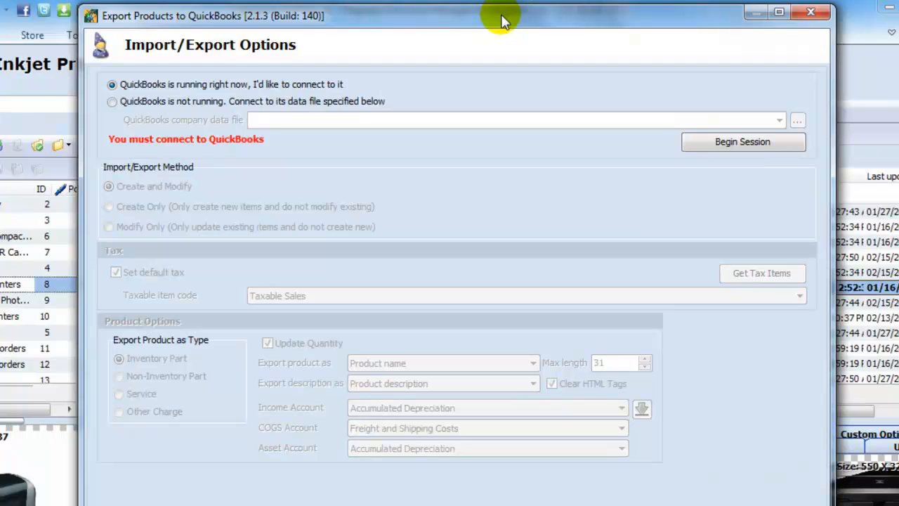
{"action": "mouse_move", "coordinate": [232, 56]}
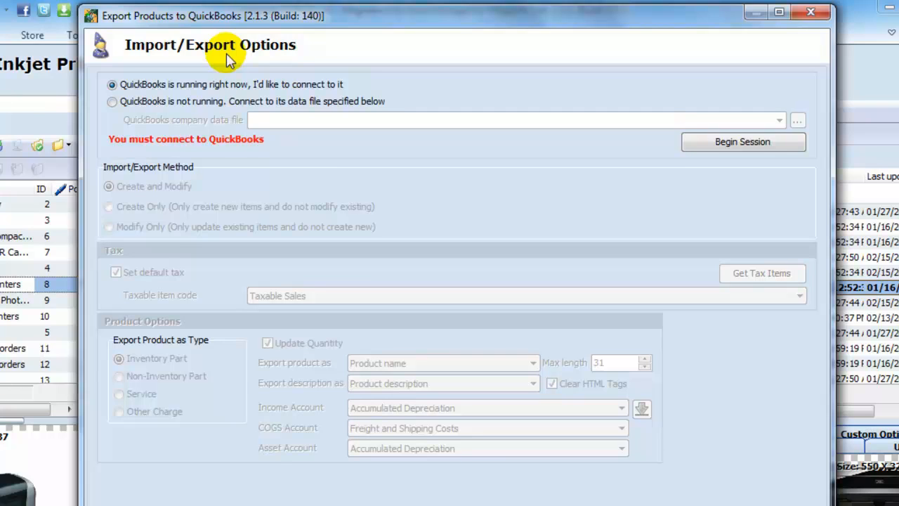
{"action": "mouse_move", "coordinate": [112, 84]}
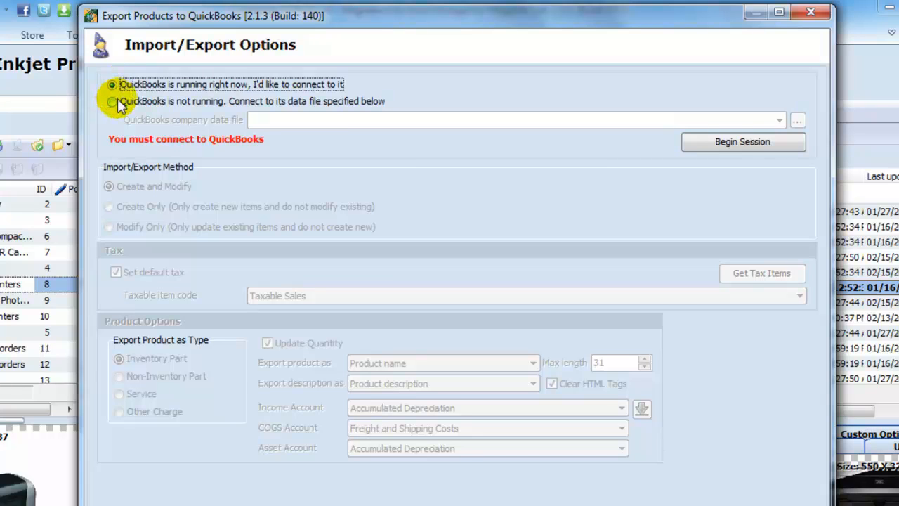
{"action": "left_click", "coordinate": [111, 101]}
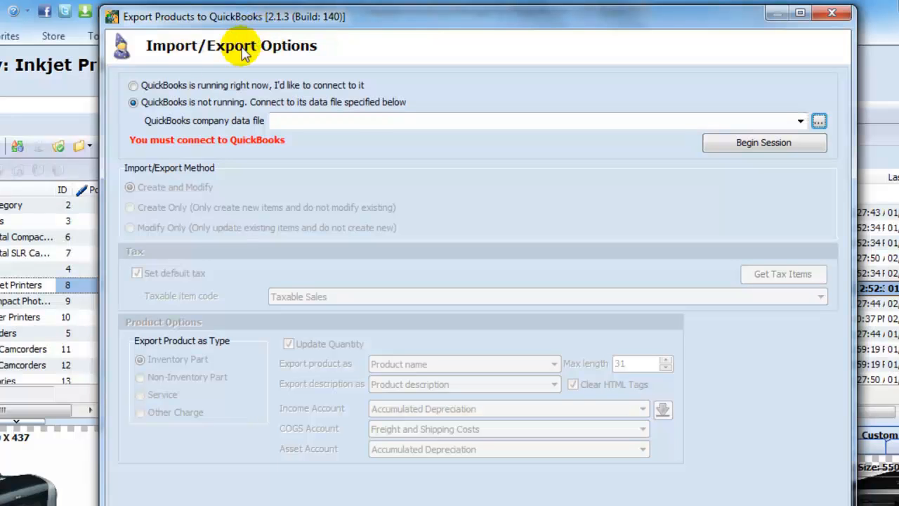
{"action": "left_click", "coordinate": [132, 86]}
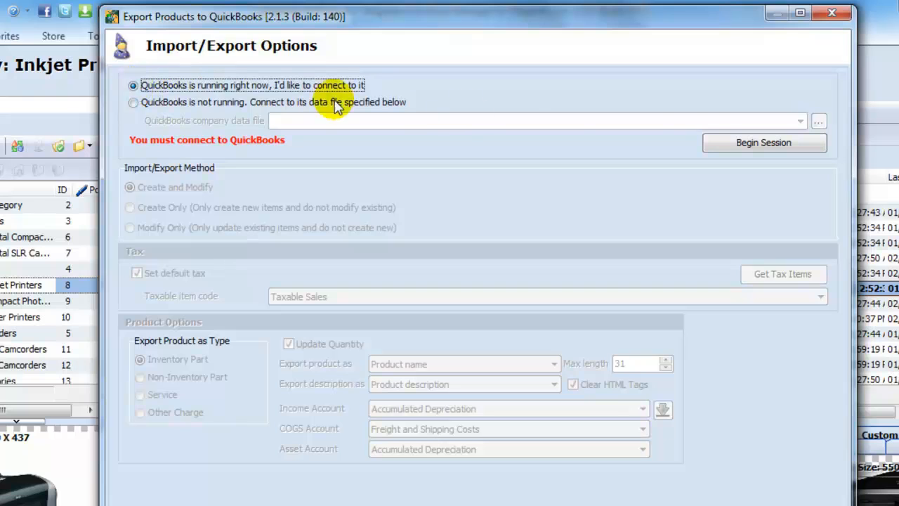
Start the QuickBooks session and allow access always, even when QuickBooks isn't running.
{"action": "left_click", "coordinate": [765, 142]}
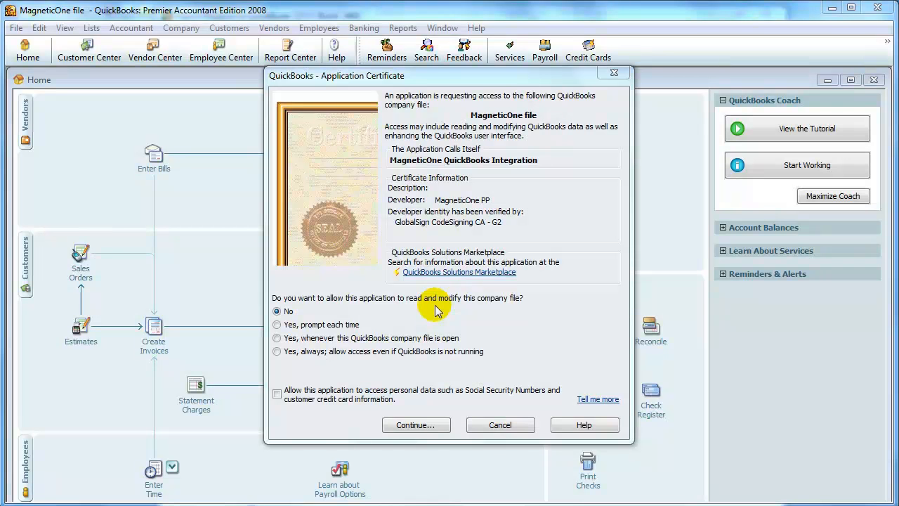
{"action": "mouse_move", "coordinate": [397, 104]}
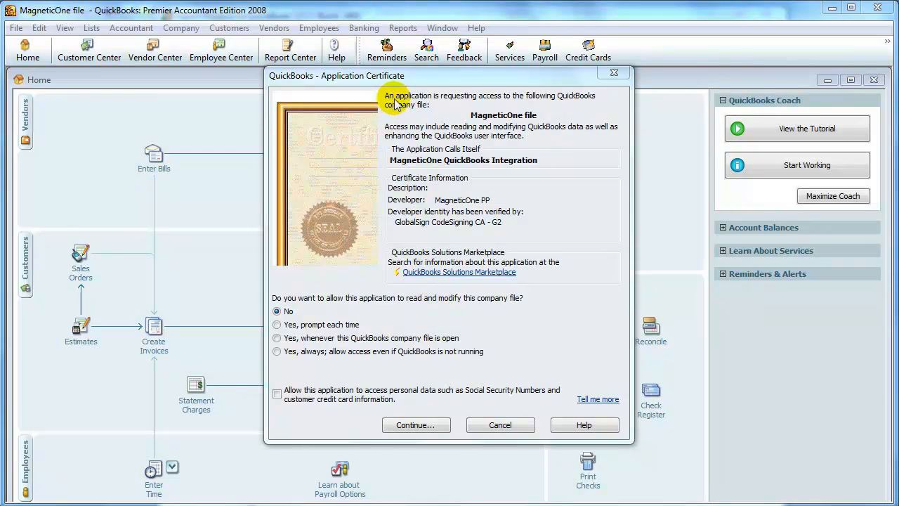
{"action": "mouse_move", "coordinate": [513, 101]}
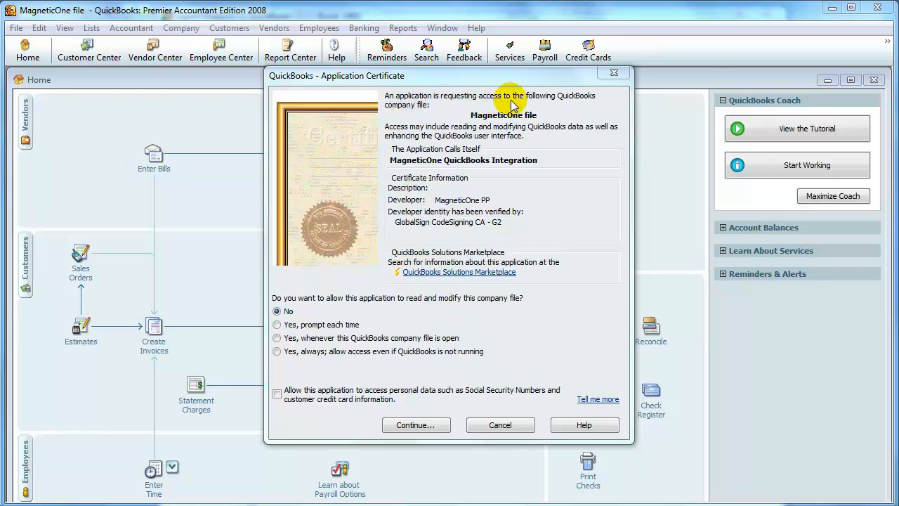
{"action": "mouse_move", "coordinate": [607, 109]}
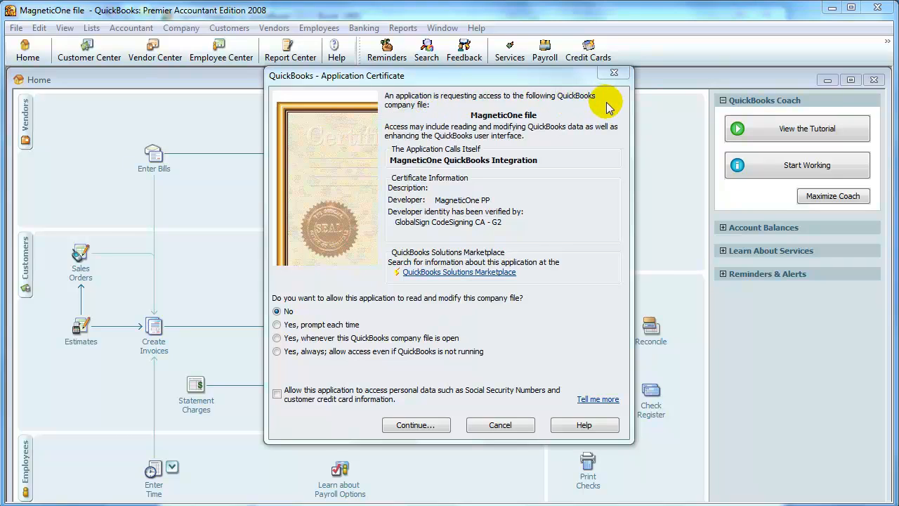
{"action": "mouse_move", "coordinate": [532, 125]}
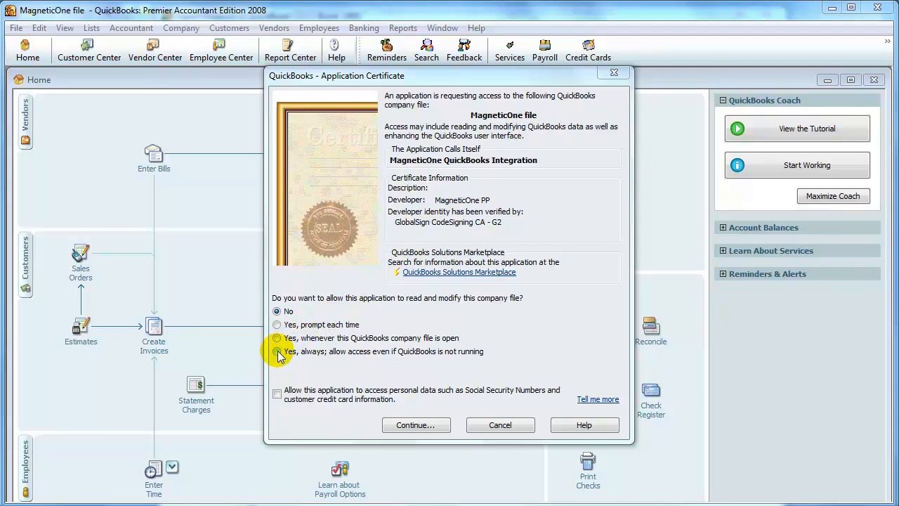
{"action": "left_click", "coordinate": [278, 351]}
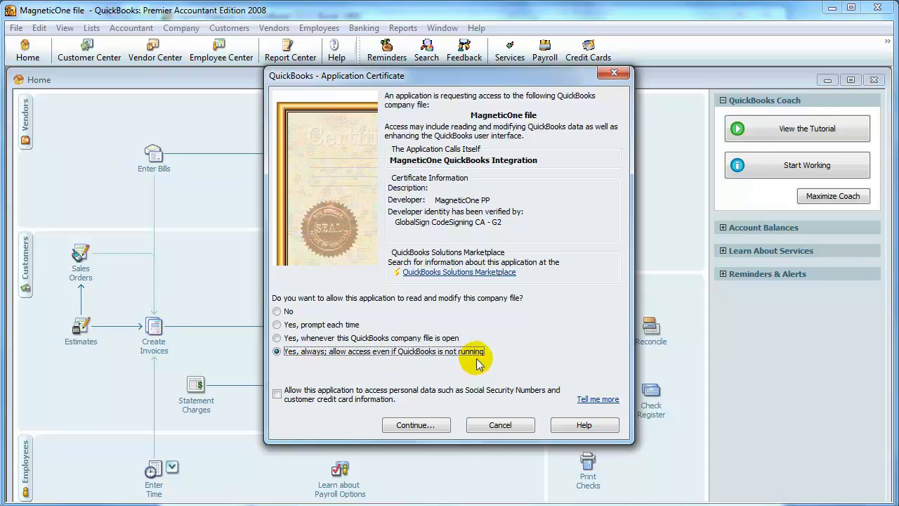
{"action": "left_click", "coordinate": [415, 424]}
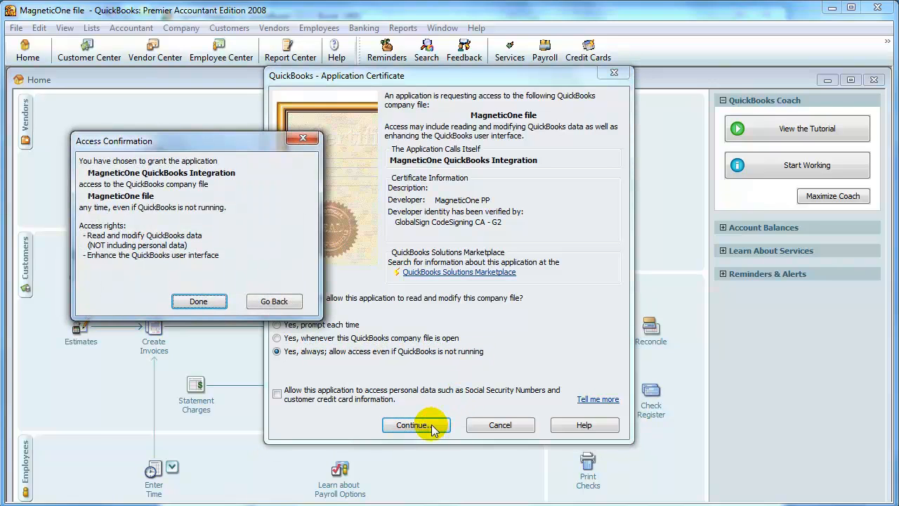
{"action": "mouse_move", "coordinate": [198, 301]}
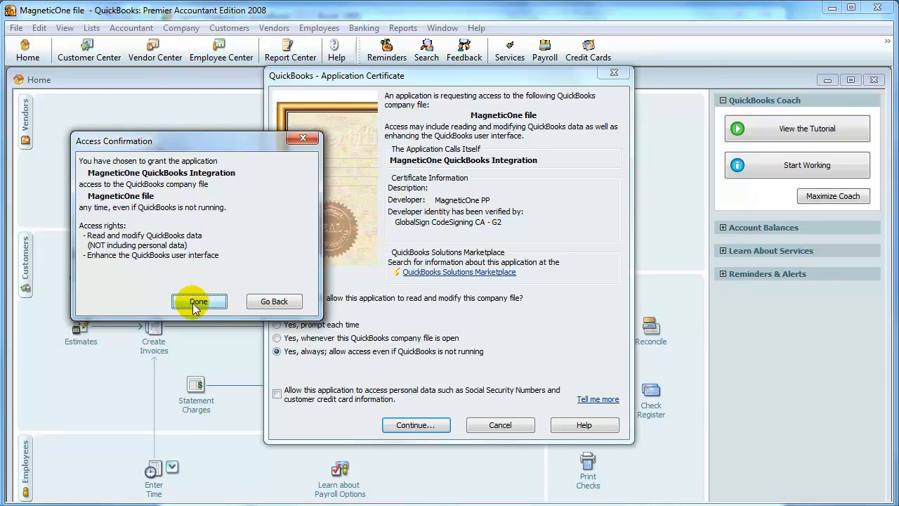
Finish the Access Confirmation with Done, returning to the connected integration.
{"action": "left_click", "coordinate": [198, 300]}
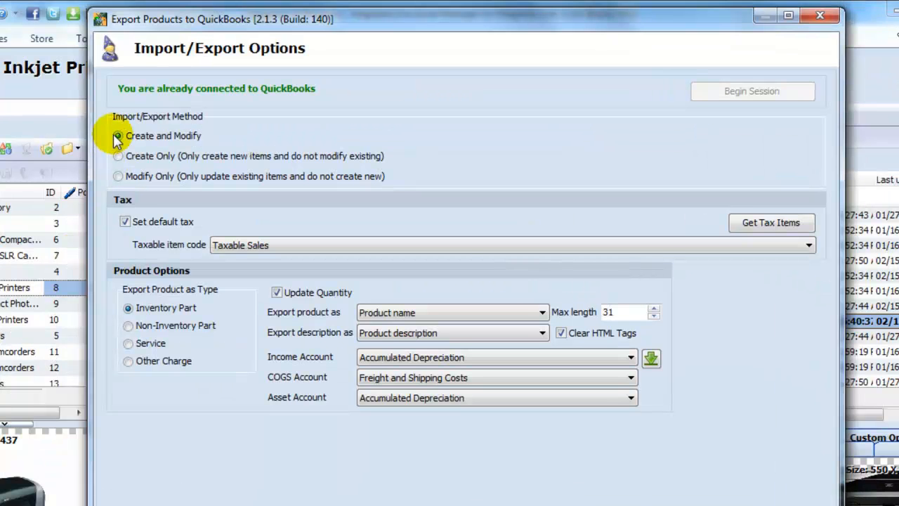
{"action": "mouse_move", "coordinate": [226, 97]}
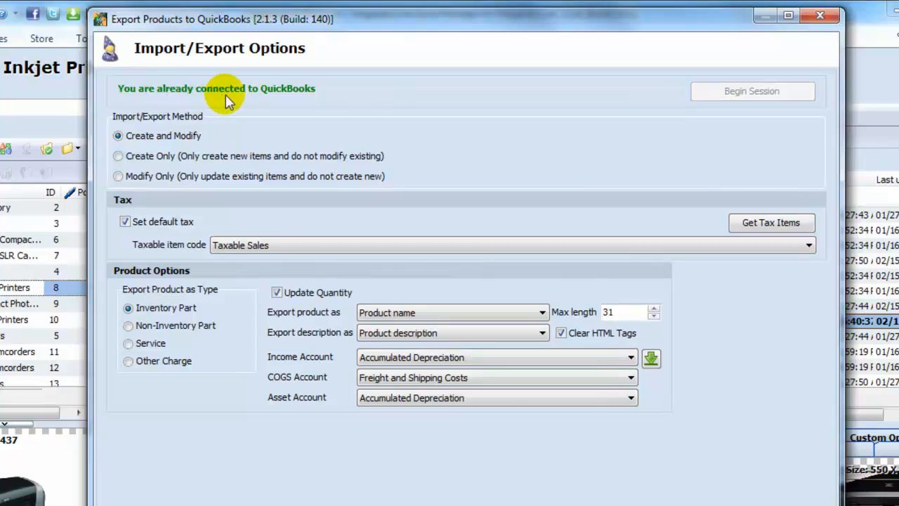
{"action": "mouse_move", "coordinate": [314, 104]}
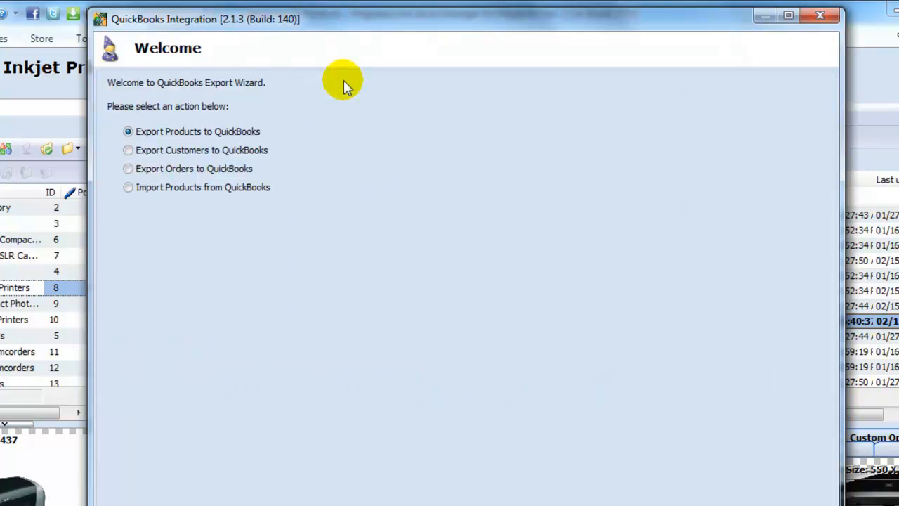
{"action": "mouse_move", "coordinate": [202, 133]}
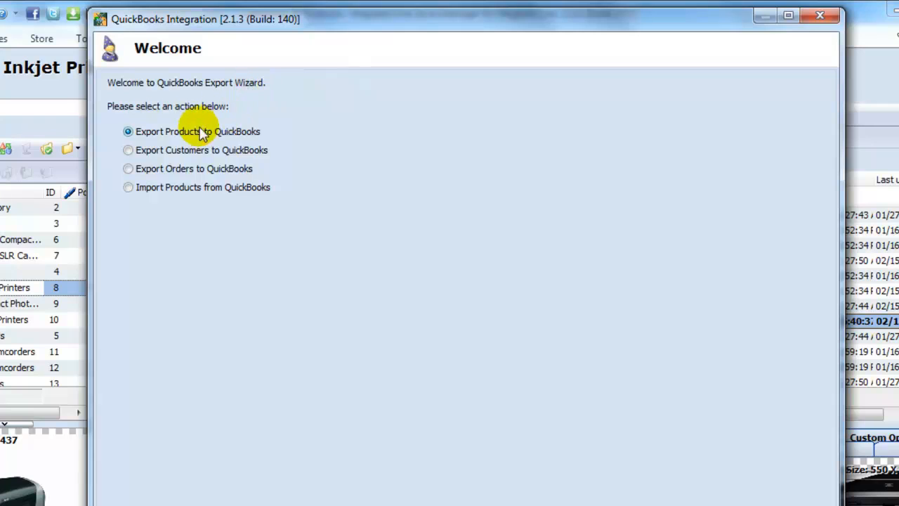
{"action": "mouse_move", "coordinate": [155, 149]}
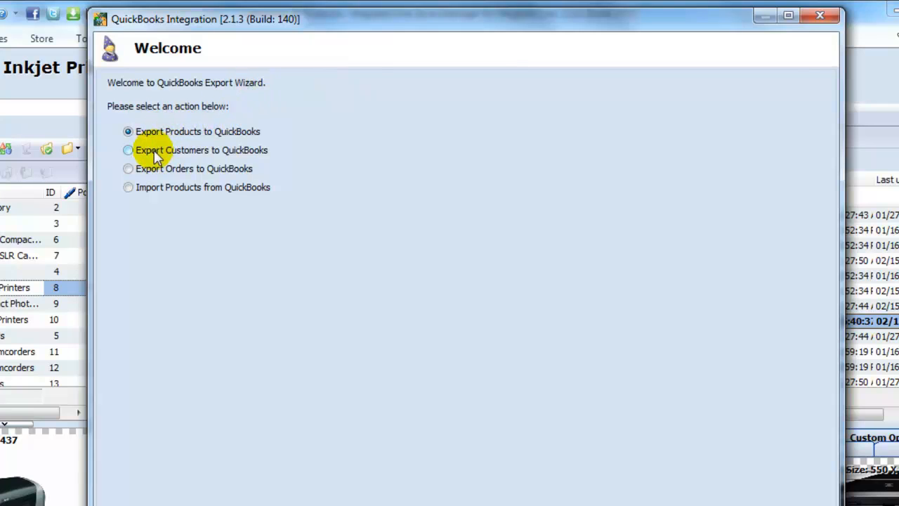
{"action": "mouse_move", "coordinate": [161, 191]}
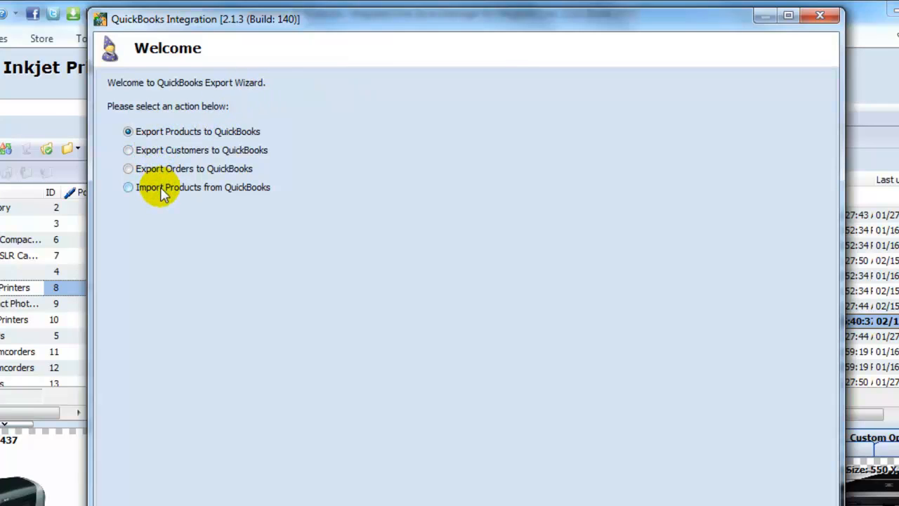